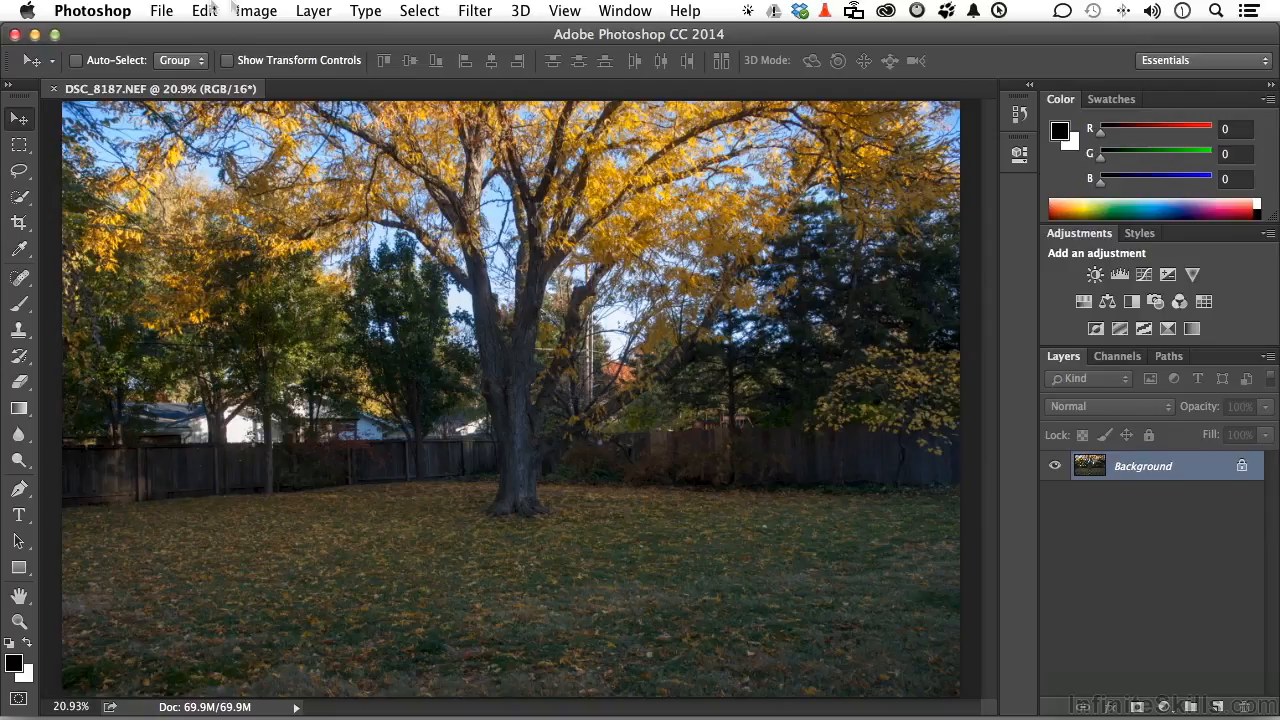
mouse_move(85, 14)
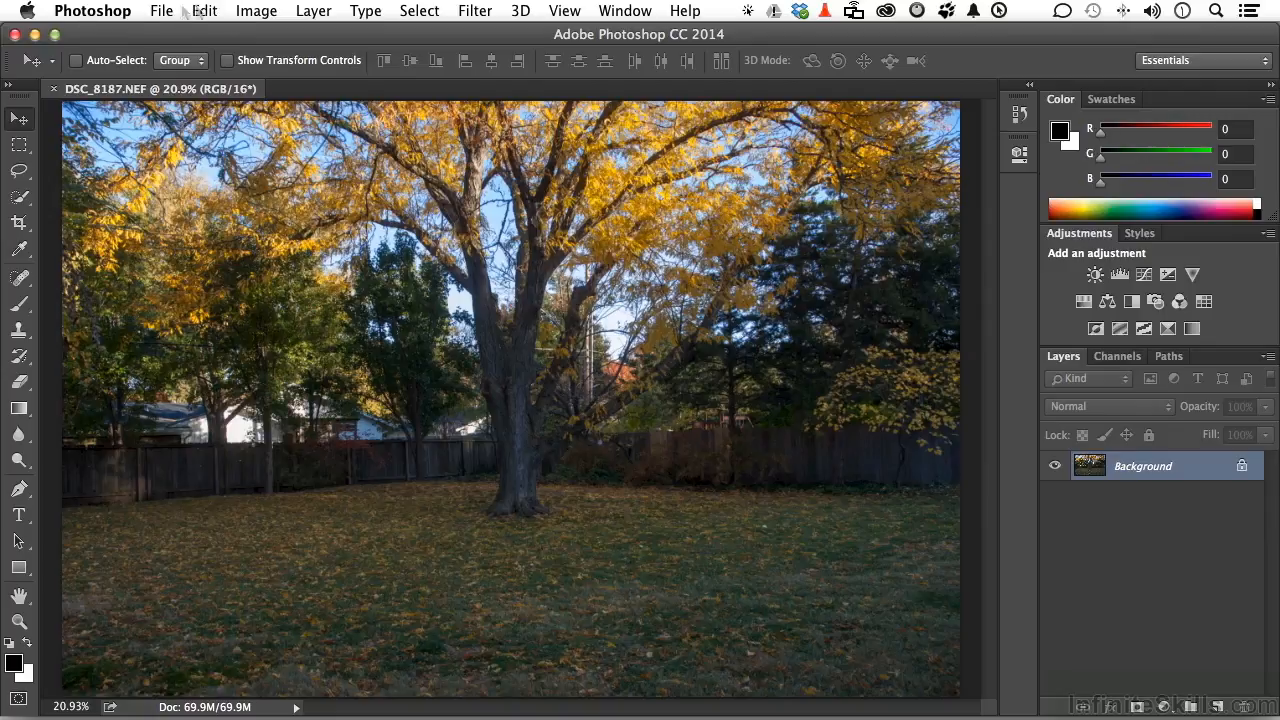
Open the Sync Settings page in Photoshop Preferences from the application menu
click(92, 11)
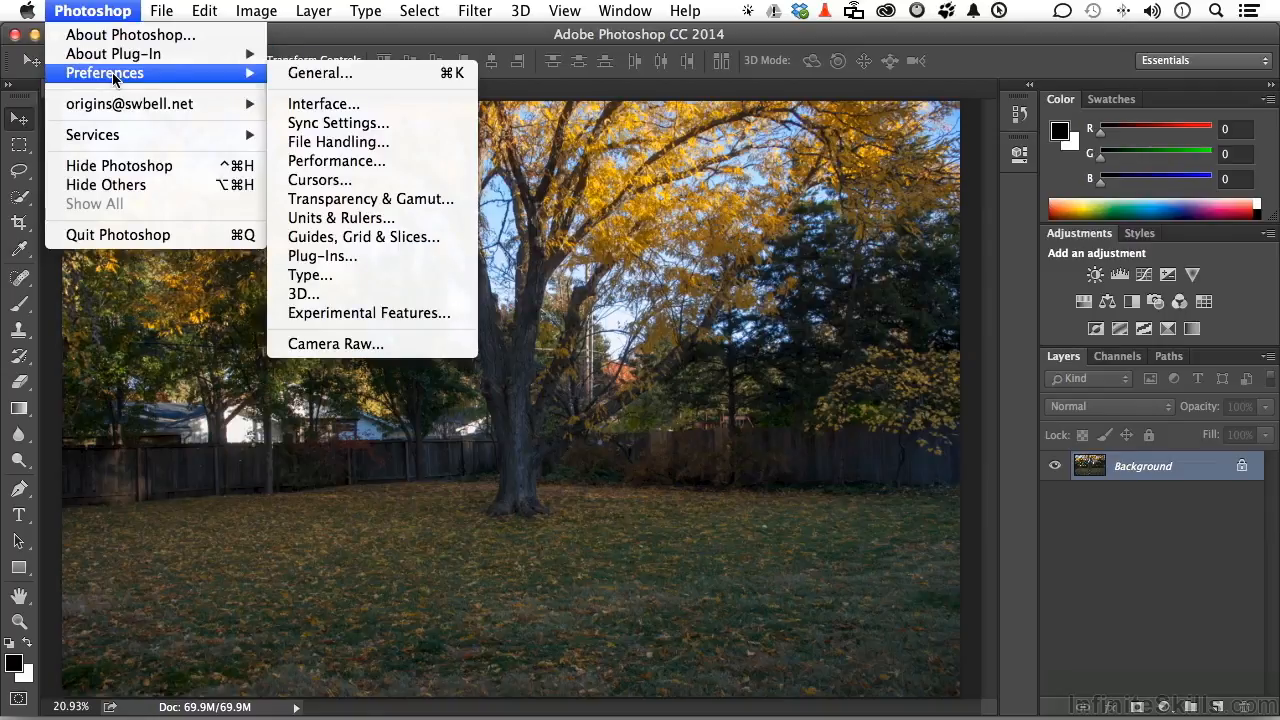
mouse_move(322, 103)
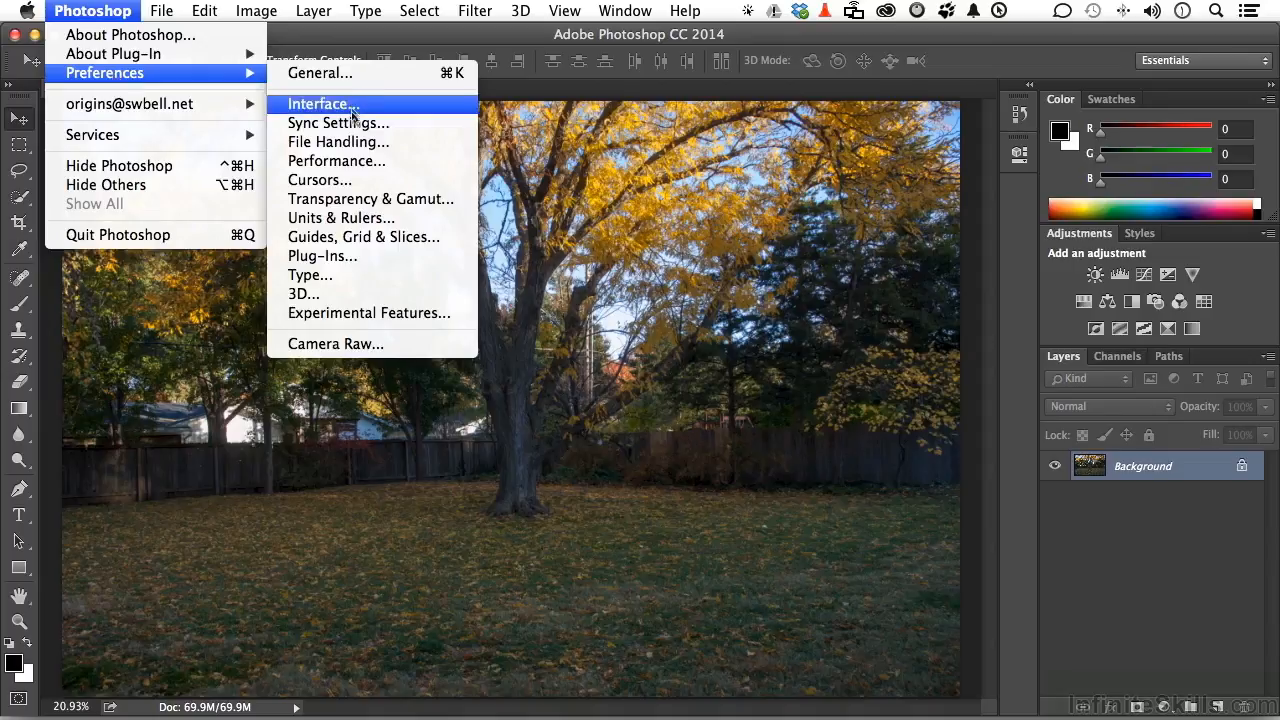
click(338, 122)
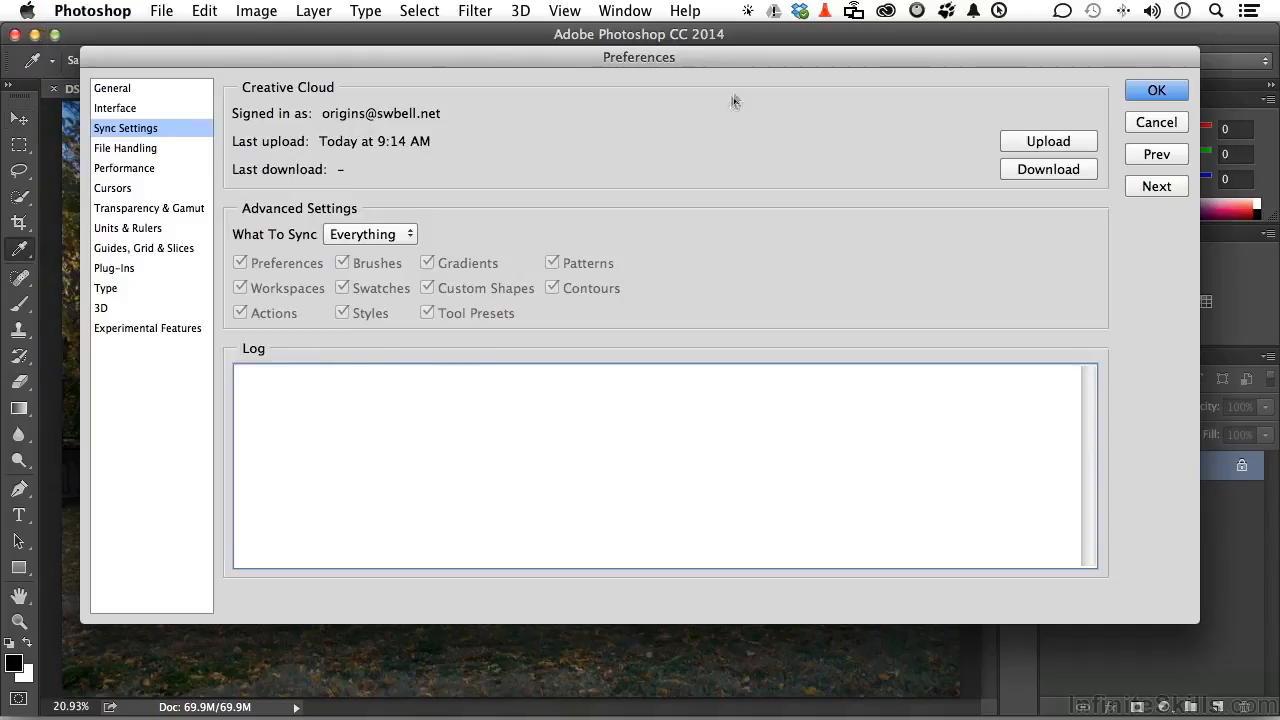
mouse_move(725, 135)
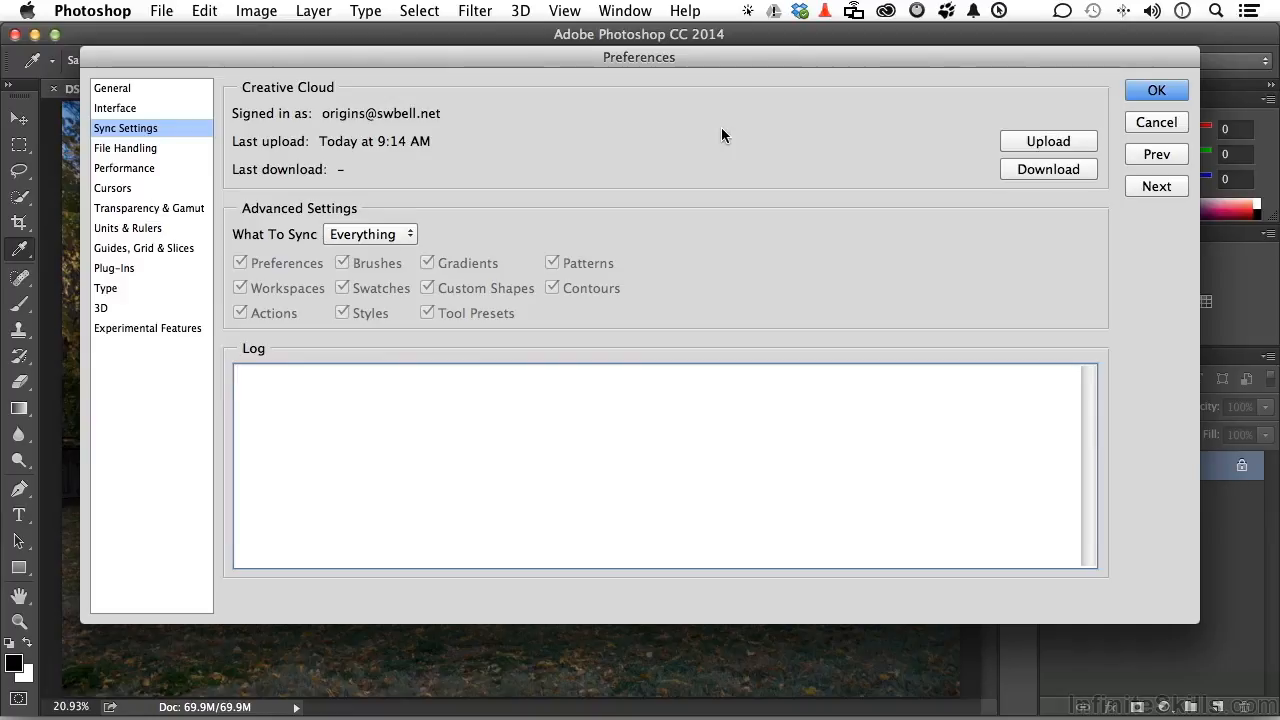
mouse_move(873, 143)
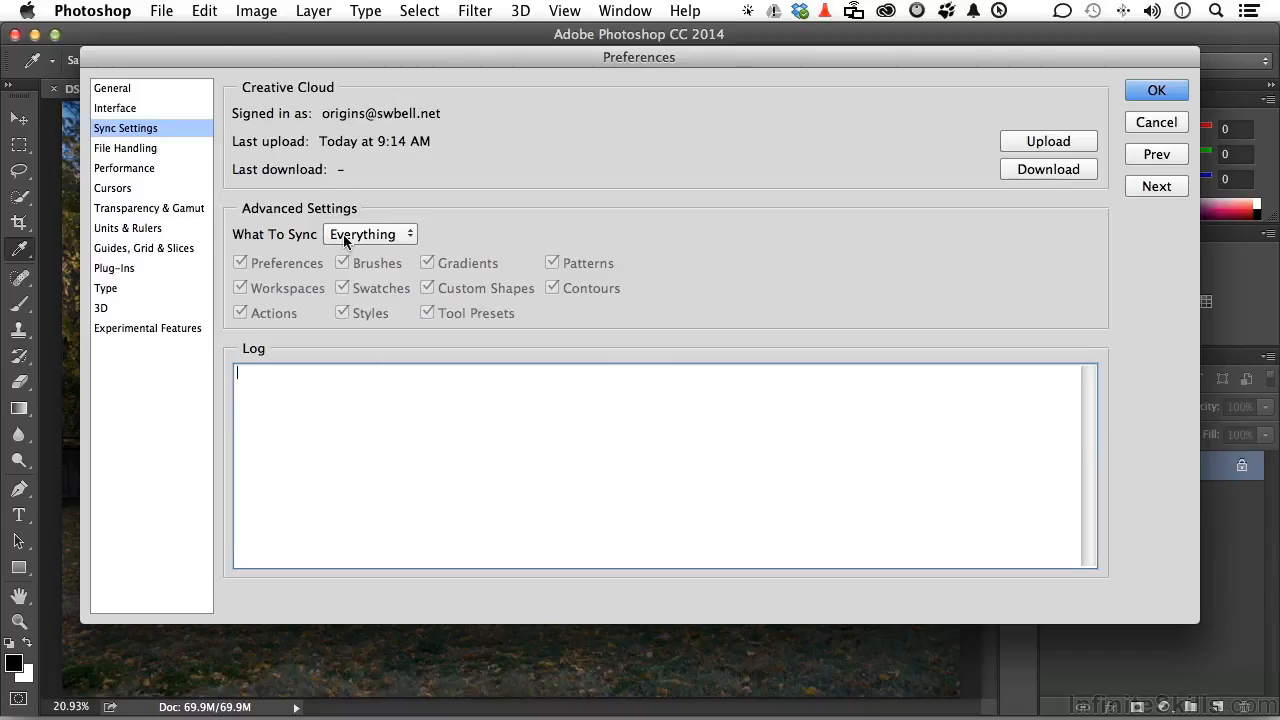
Set What To Sync to Custom, enabling individual categories like Brushes and Swatches
click(370, 233)
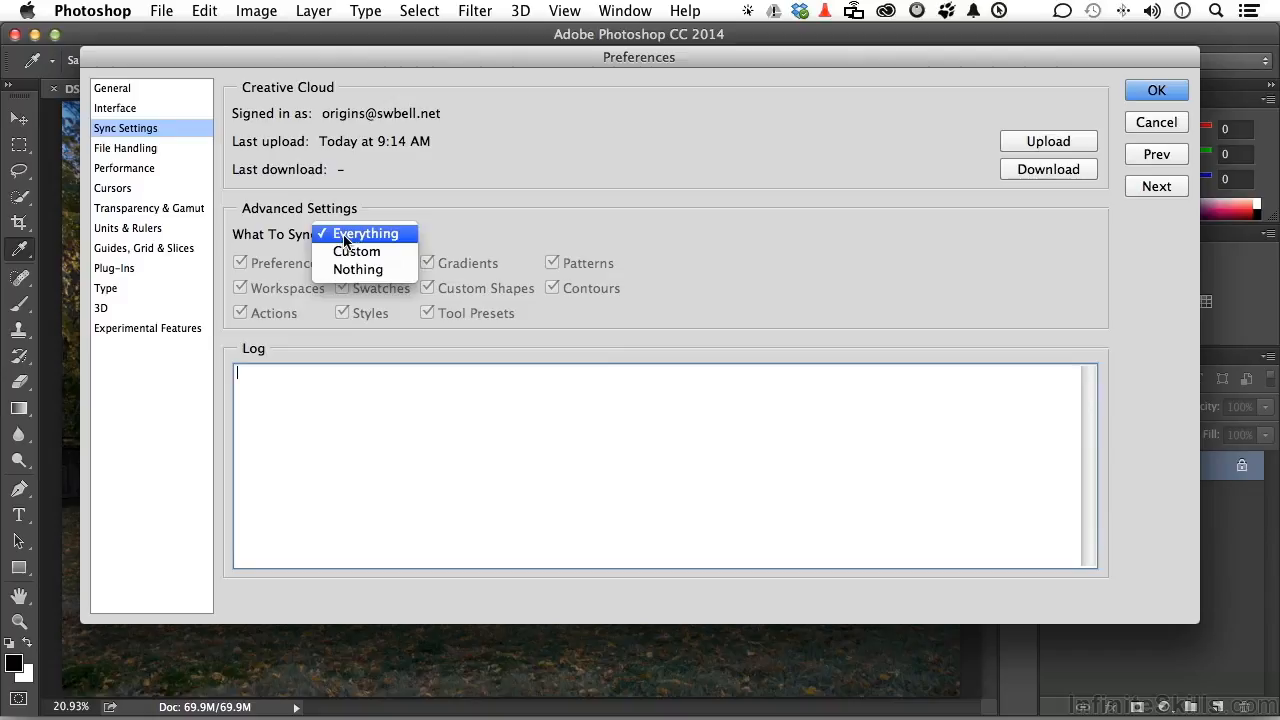
click(357, 251)
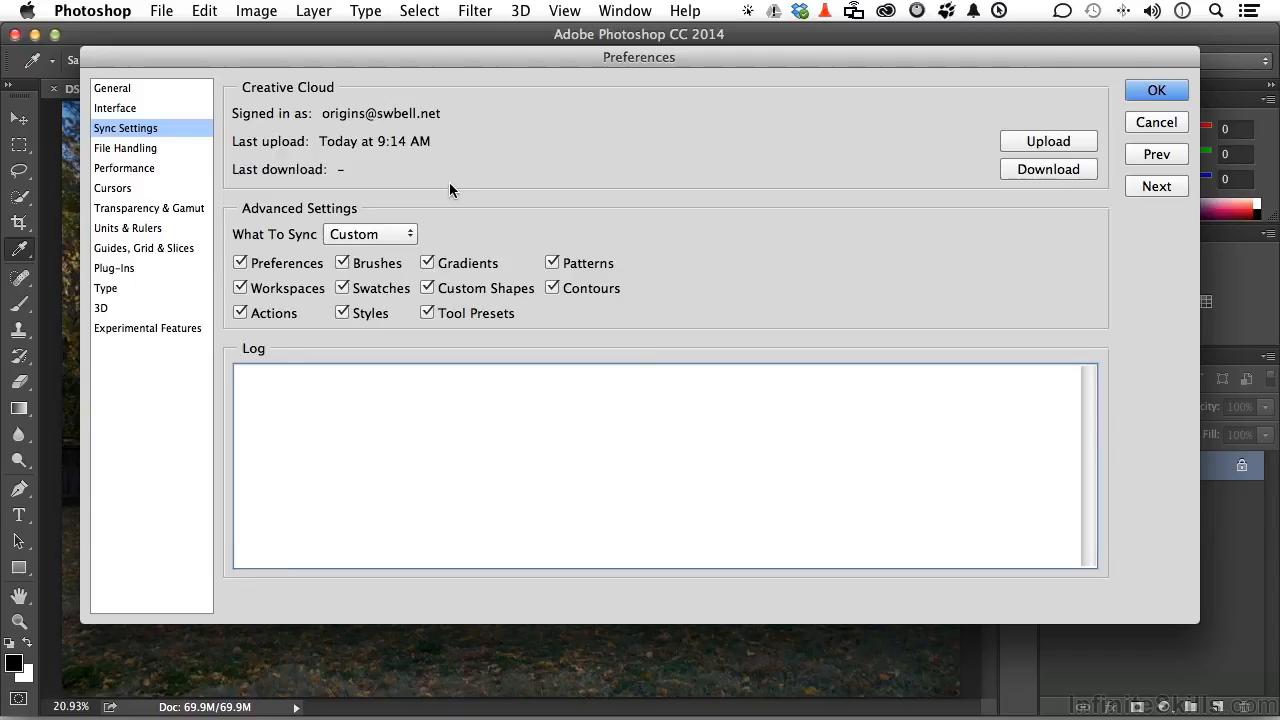
click(237, 373)
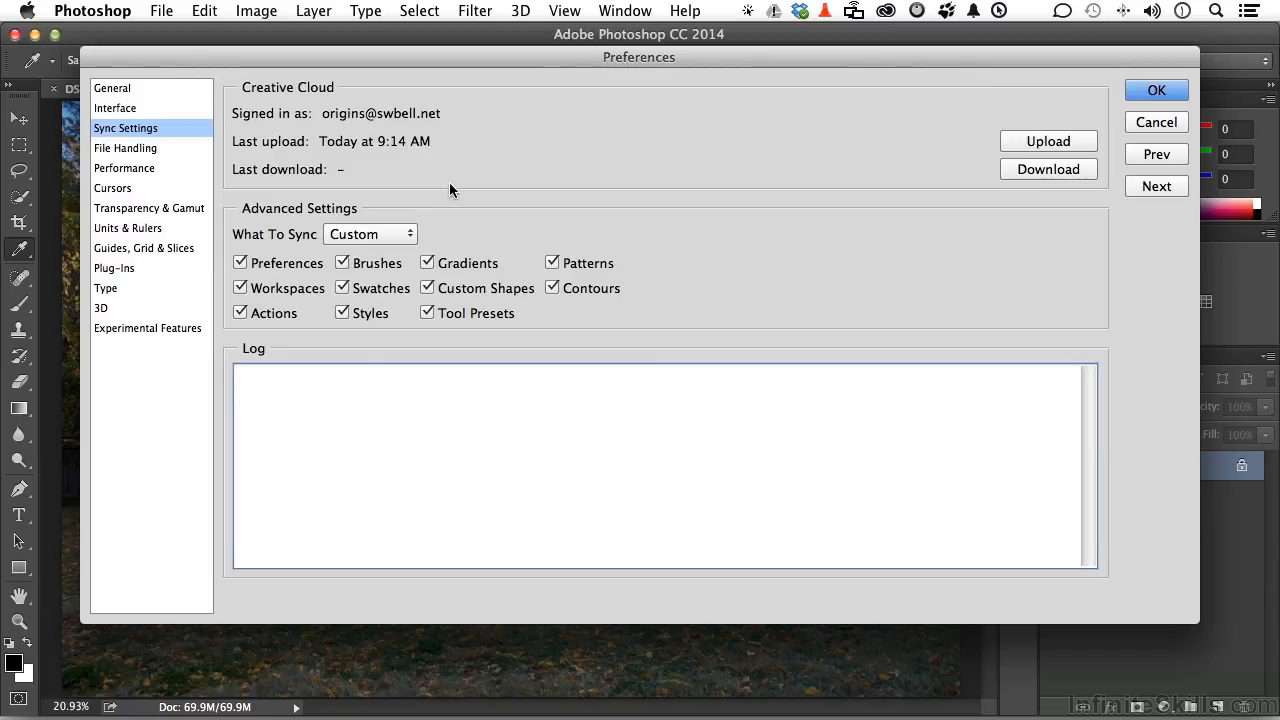
mouse_move(957, 128)
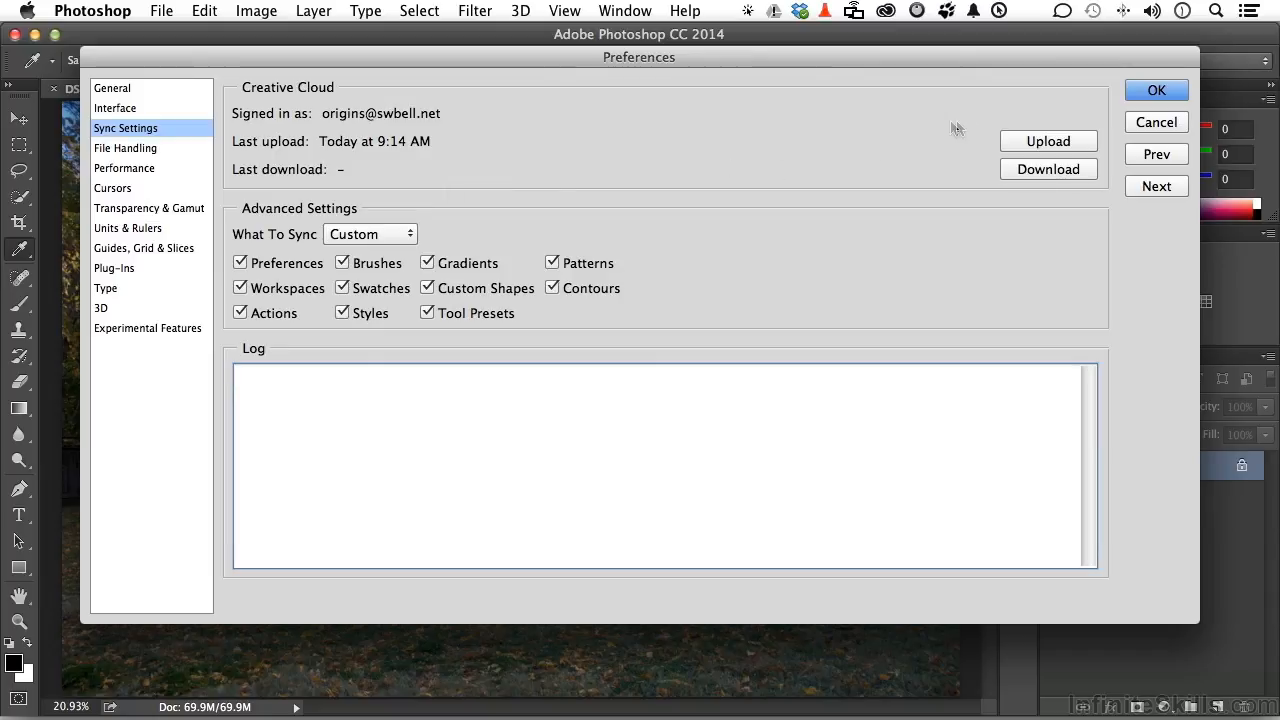
Upload the workspace and preference files to Creative Cloud
click(1048, 141)
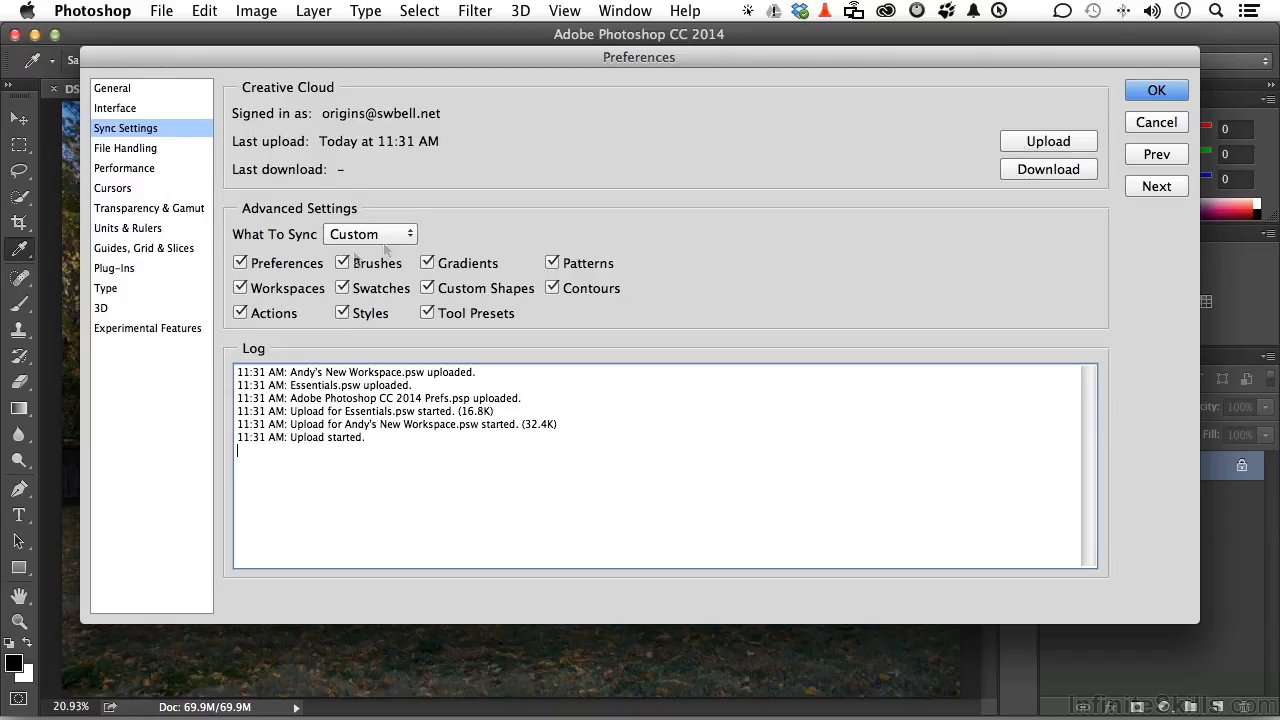
mouse_move(312, 318)
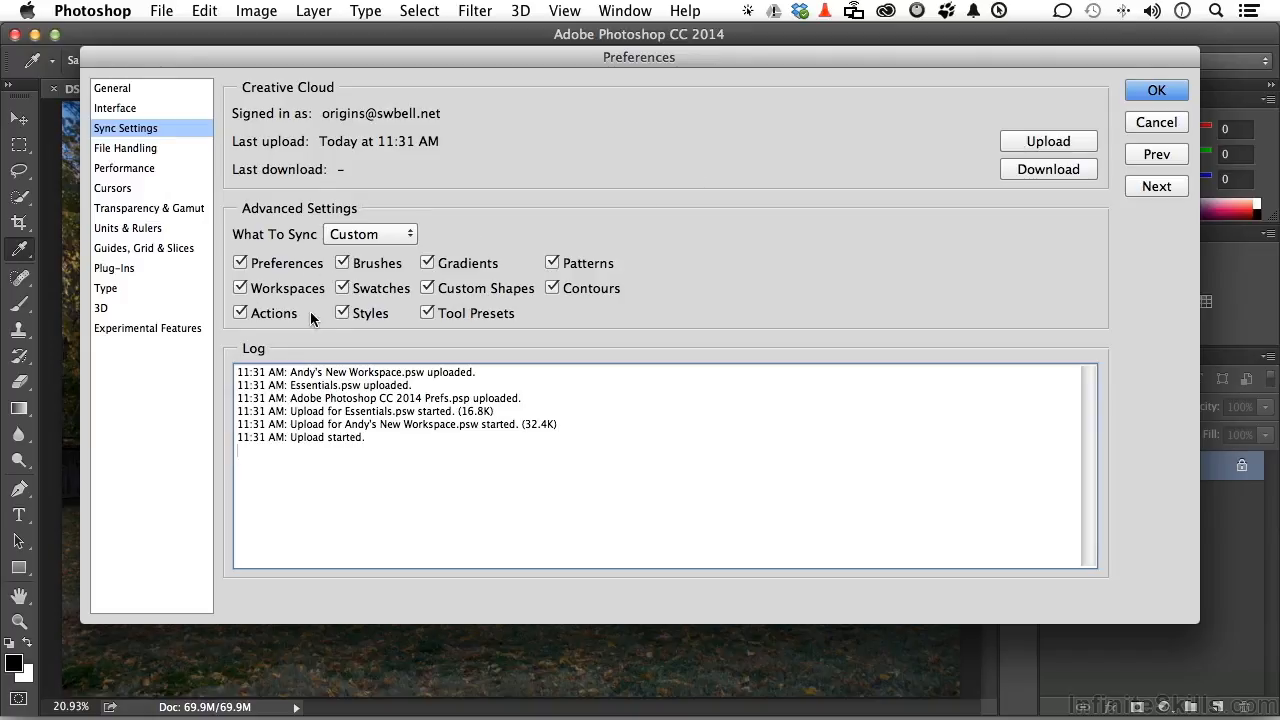